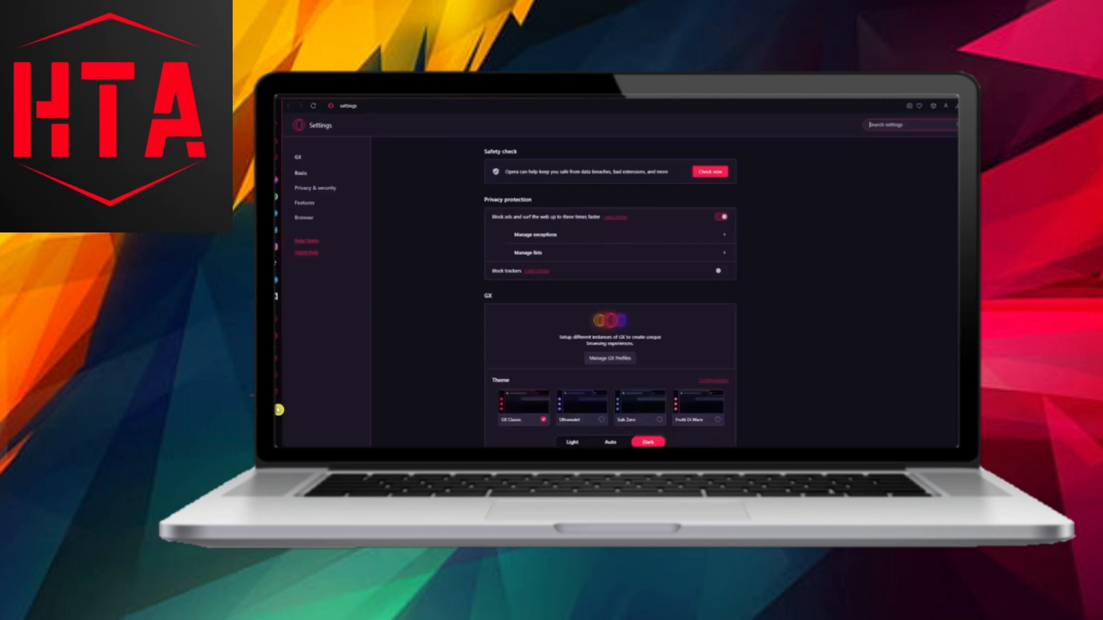
- Try the Frutti Di Mare theme, then apply the Purple Haze theme
{"action": "scroll", "scroll_direction": "down", "scroll_amount": 3}
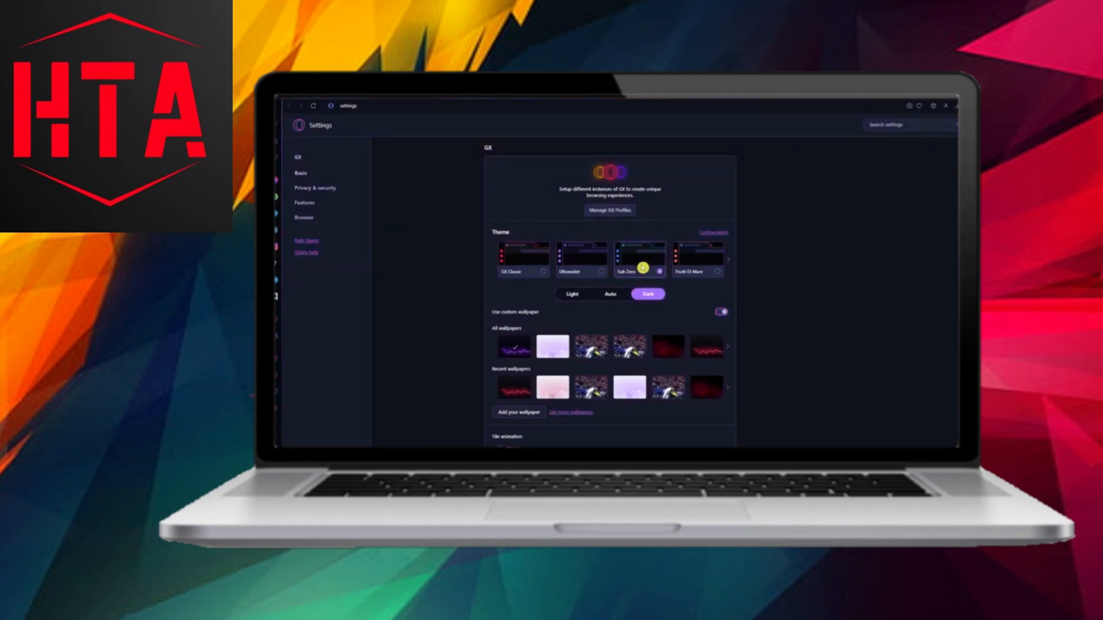
{"action": "left_click", "coordinate": [729, 260]}
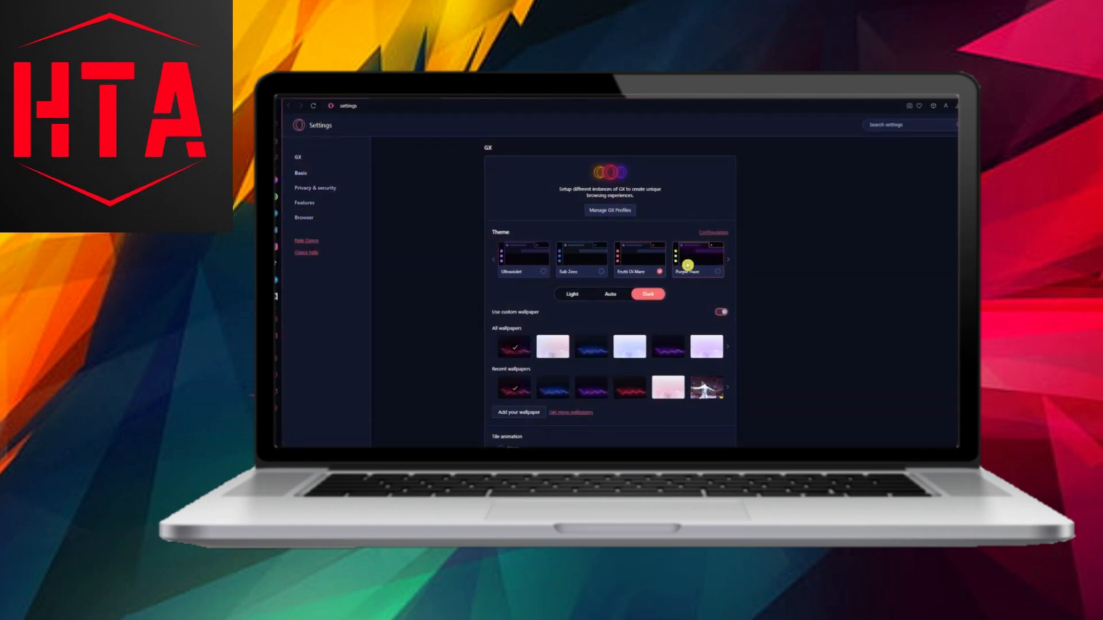
{"action": "left_click", "coordinate": [696, 271]}
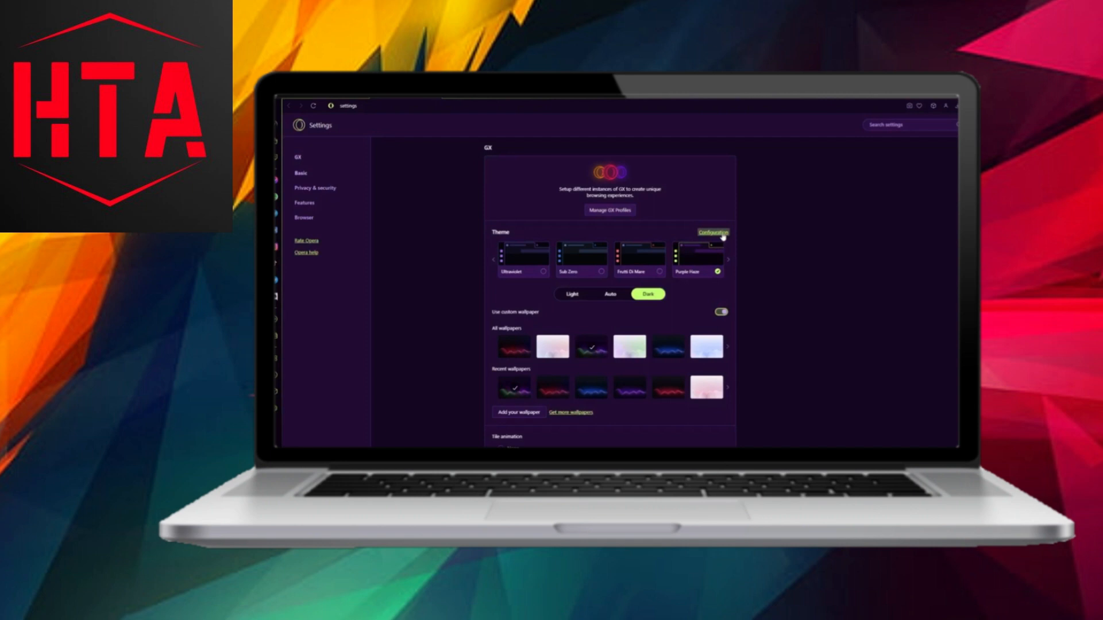
- Check the custom colour configuration, then switch to light mode and back to dark
{"action": "left_click", "coordinate": [712, 232]}
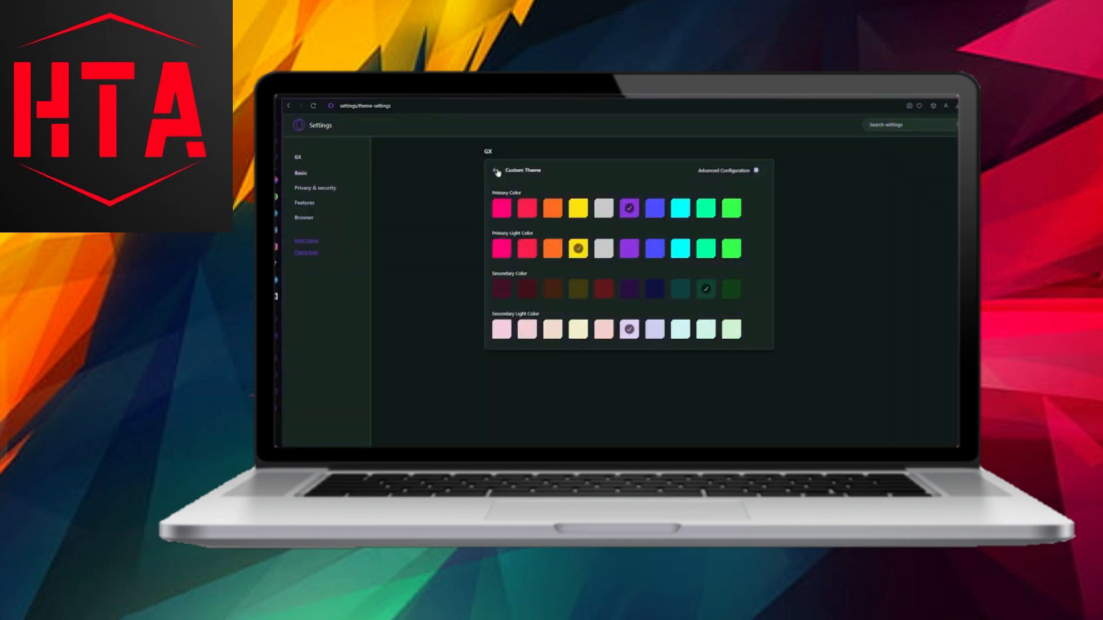
{"action": "left_click", "coordinate": [298, 105]}
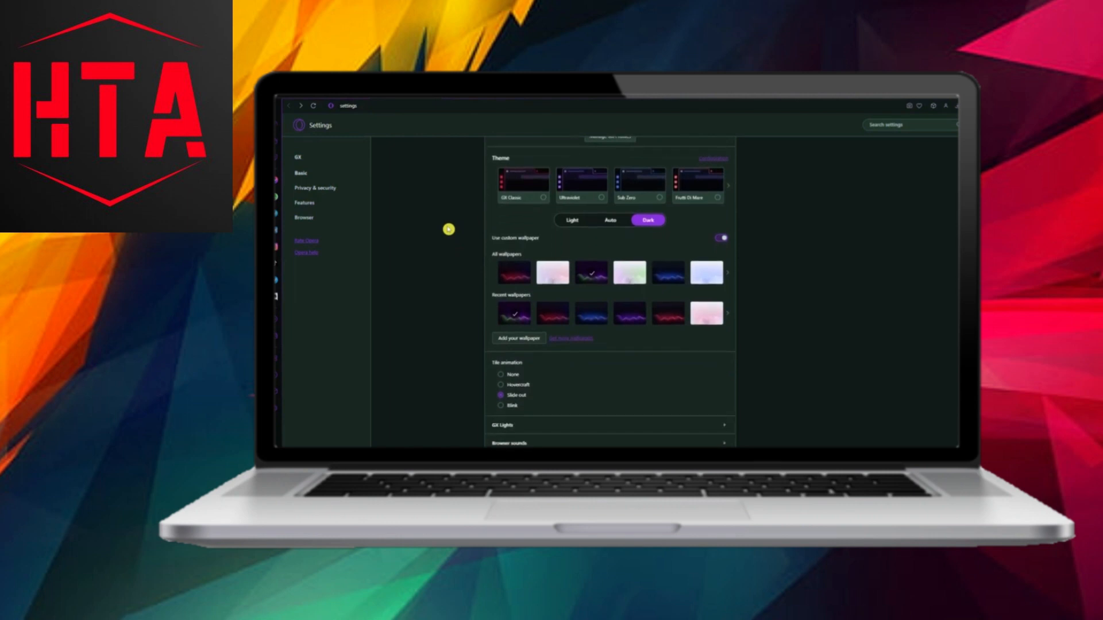
{"action": "left_click", "coordinate": [571, 220]}
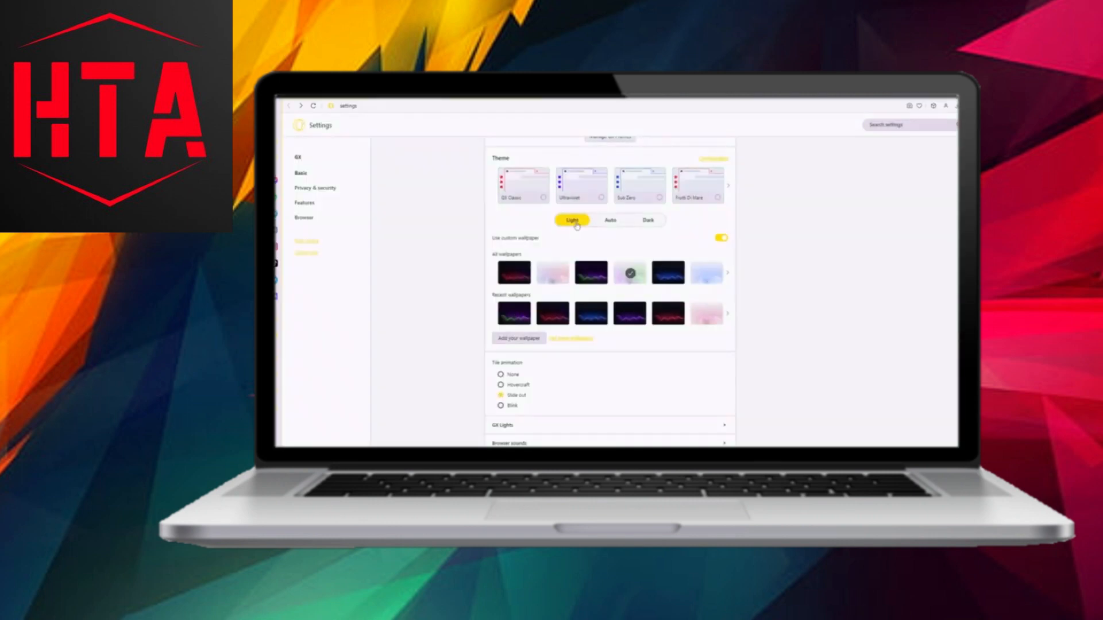
{"action": "left_click", "coordinate": [647, 220]}
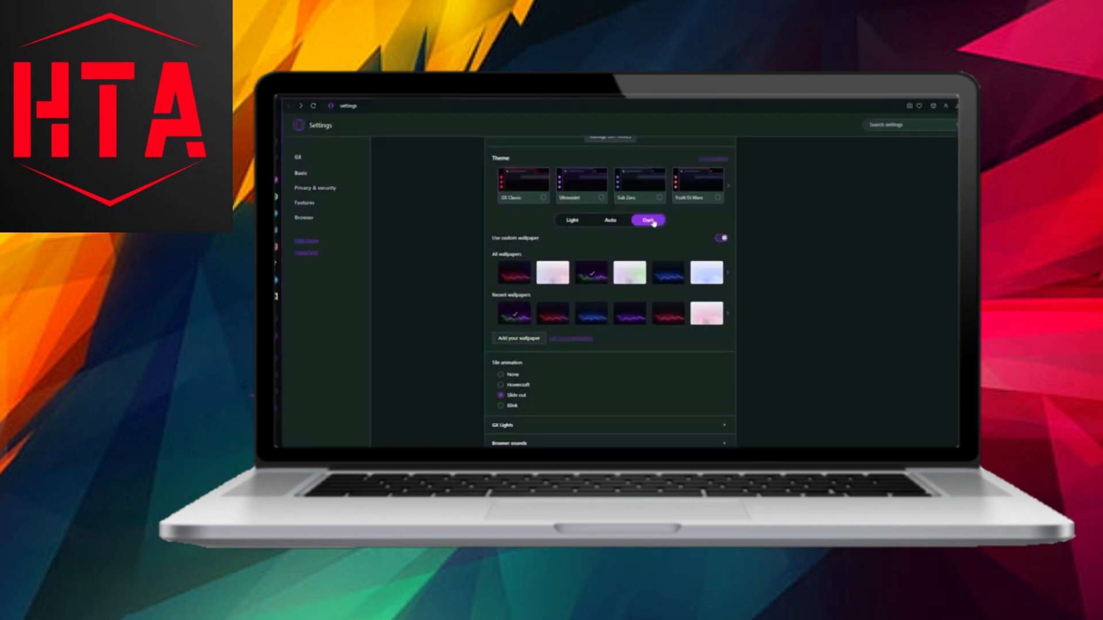